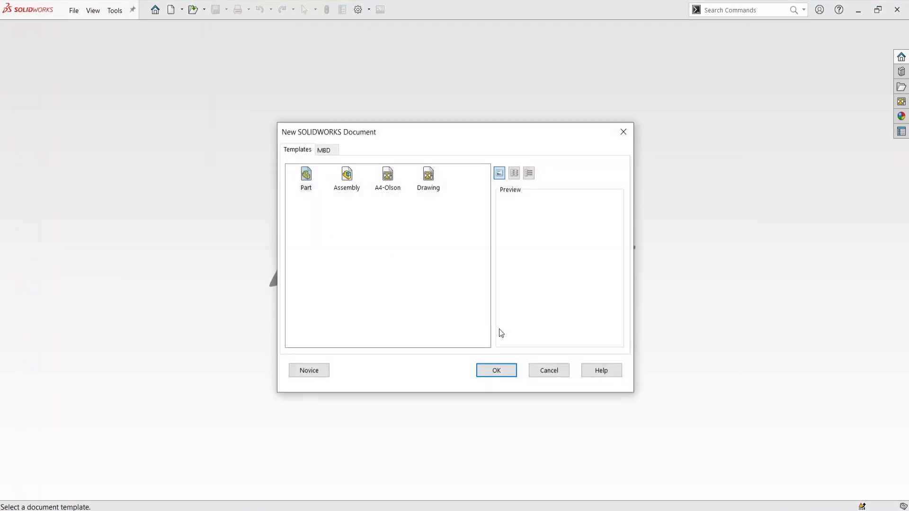
# Create a new part from the Part template and begin a sketch on the Top Plane.
pyautogui.click(496, 370)
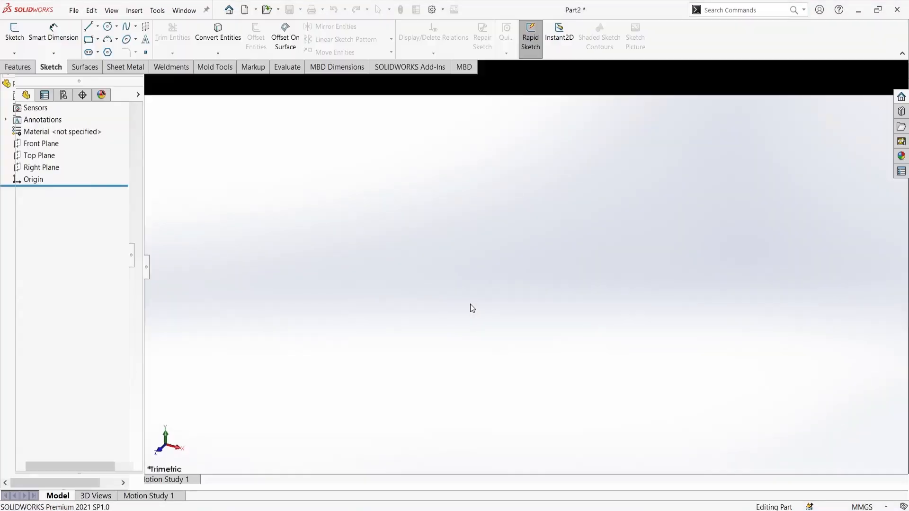
pyautogui.click(53, 196)
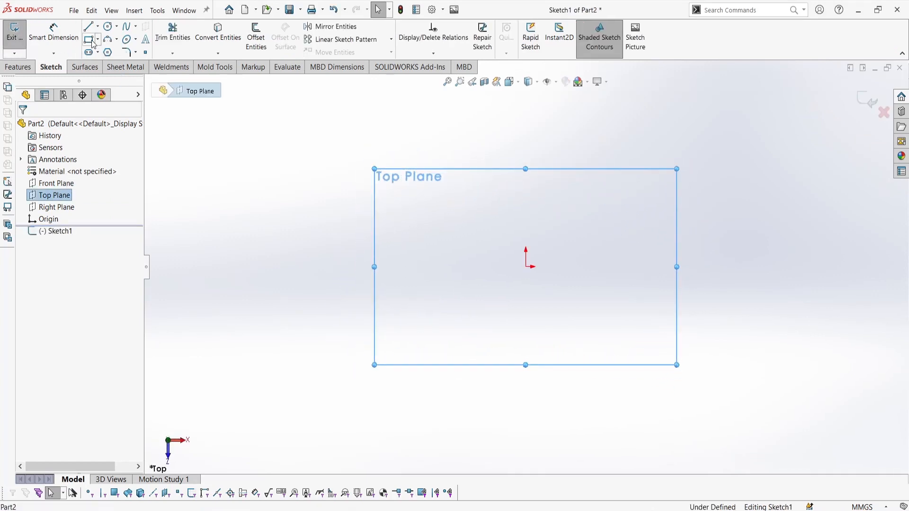
# Draw a corner rectangle from the origin sized 100 by 50 mm.
pyautogui.click(90, 41)
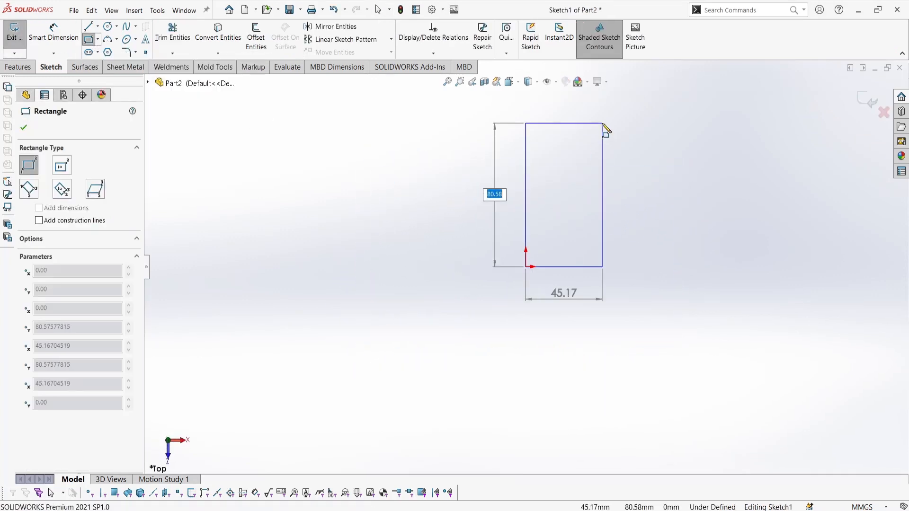
pyautogui.write('50.00')
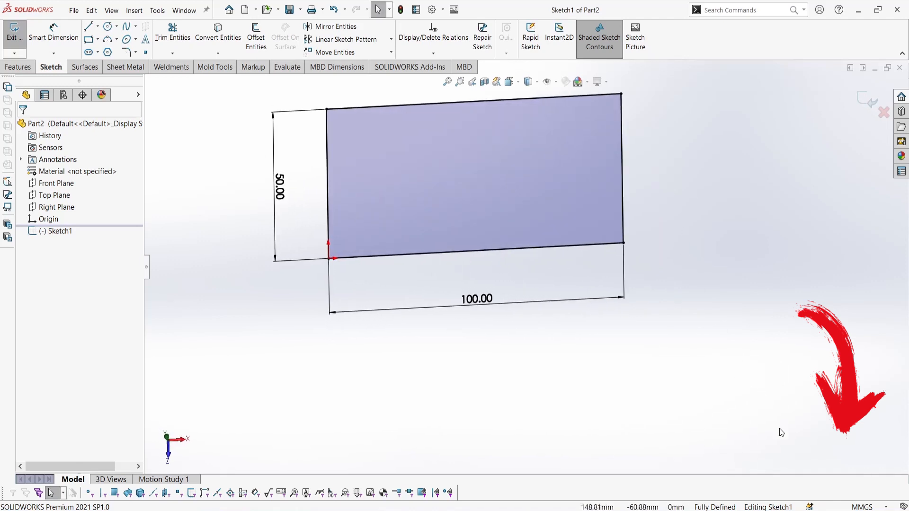
# Switch the part to IPS units and inspect the height dimension in inches.
pyautogui.click(863, 507)
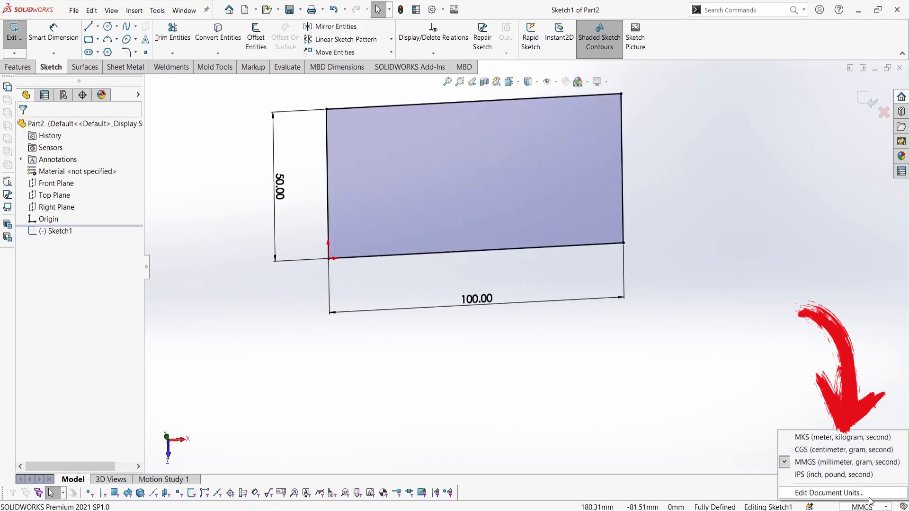
pyautogui.click(832, 475)
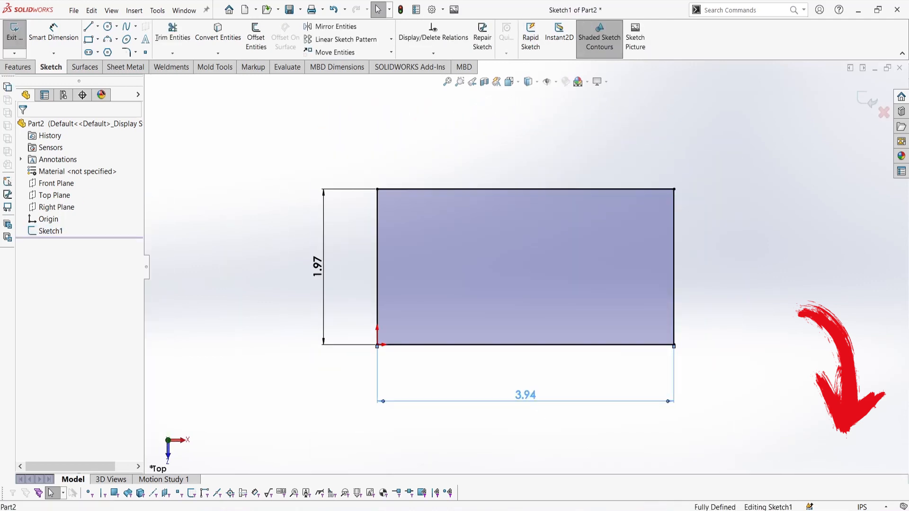
pyautogui.doubleClick(524, 395)
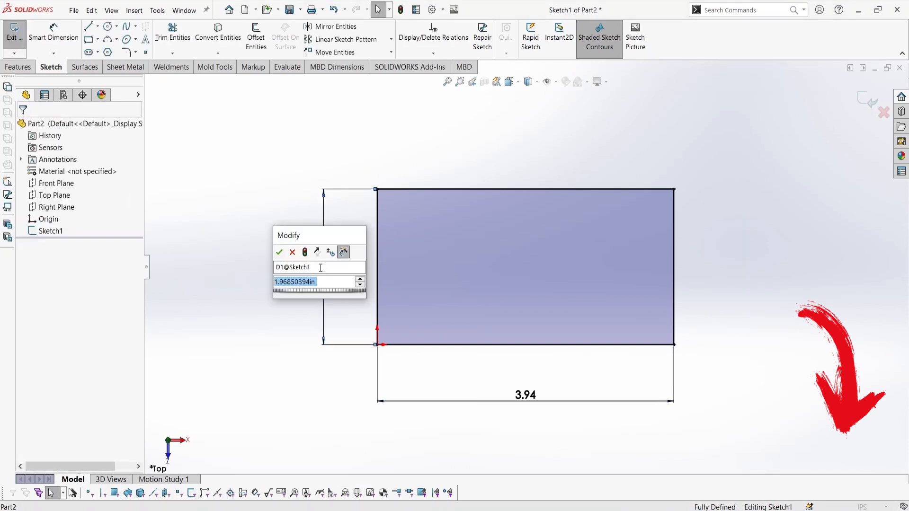
pyautogui.click(279, 252)
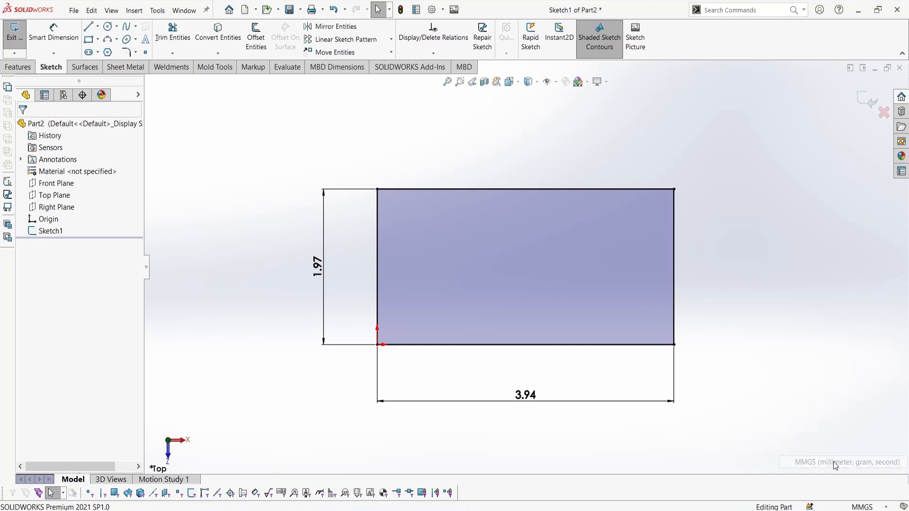
# Return the part to MMGS units and exit the rectangle sketch.
pyautogui.rightClick(51, 230)
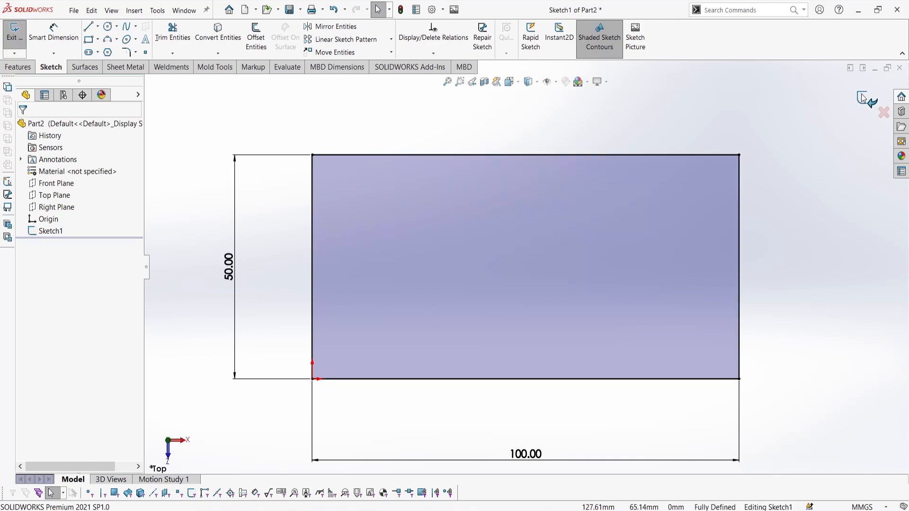
pyautogui.click(14, 33)
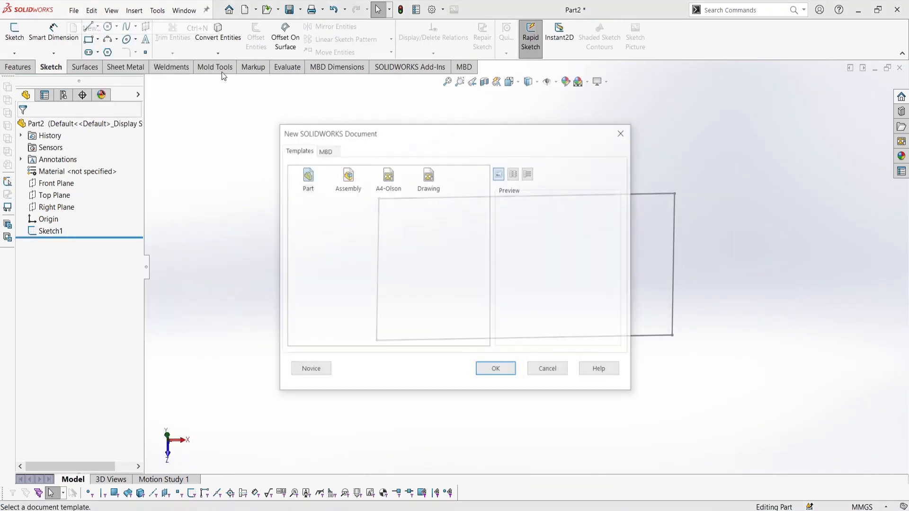
# Create a new part, Part6, and set its unit system to IPS.
pyautogui.click(494, 368)
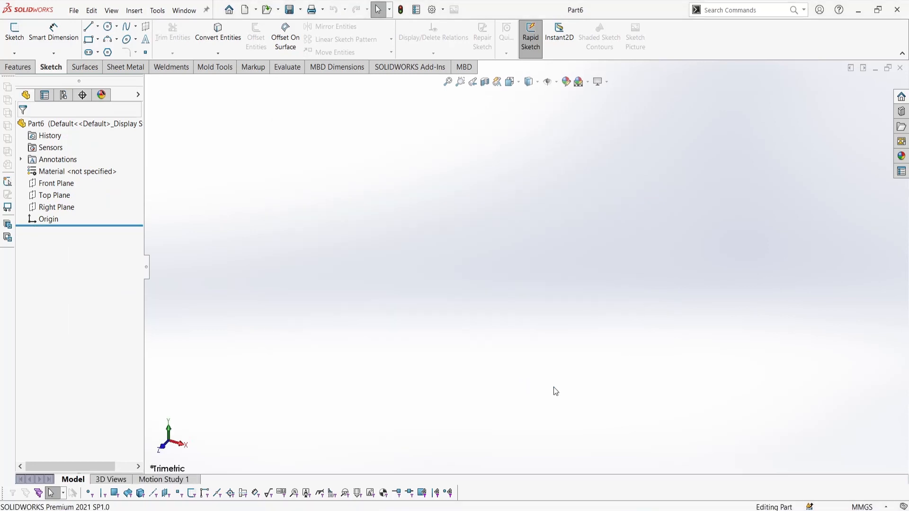
pyautogui.click(863, 507)
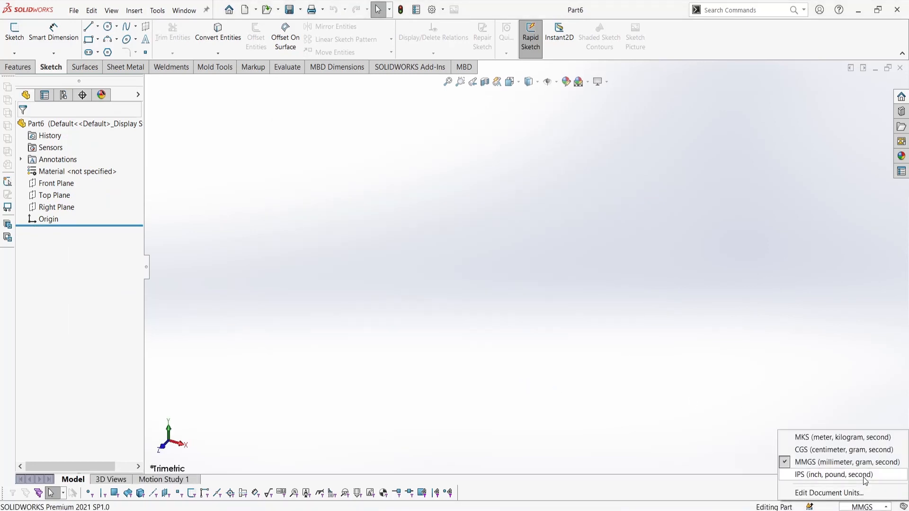
pyautogui.click(833, 475)
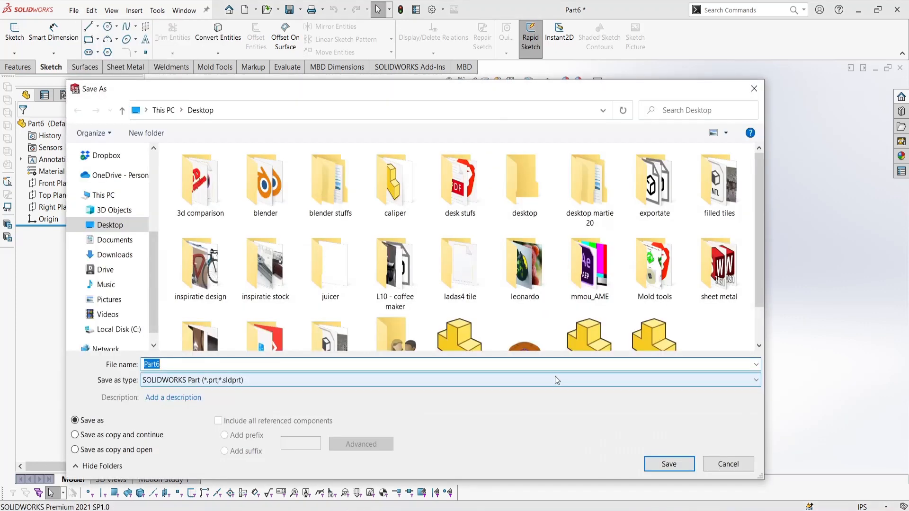
# Save Part6 as a Part Templates file, overwriting Part.PRTDOT.
pyautogui.click(755, 380)
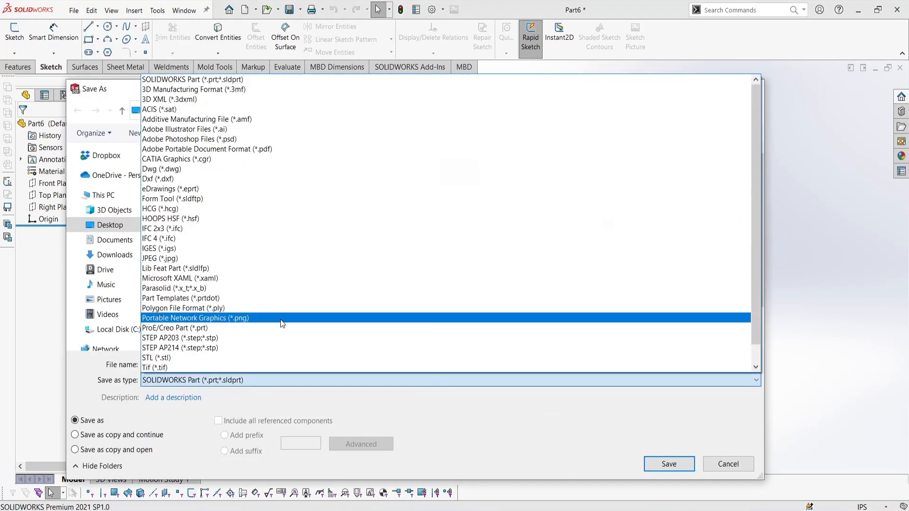
pyautogui.click(181, 297)
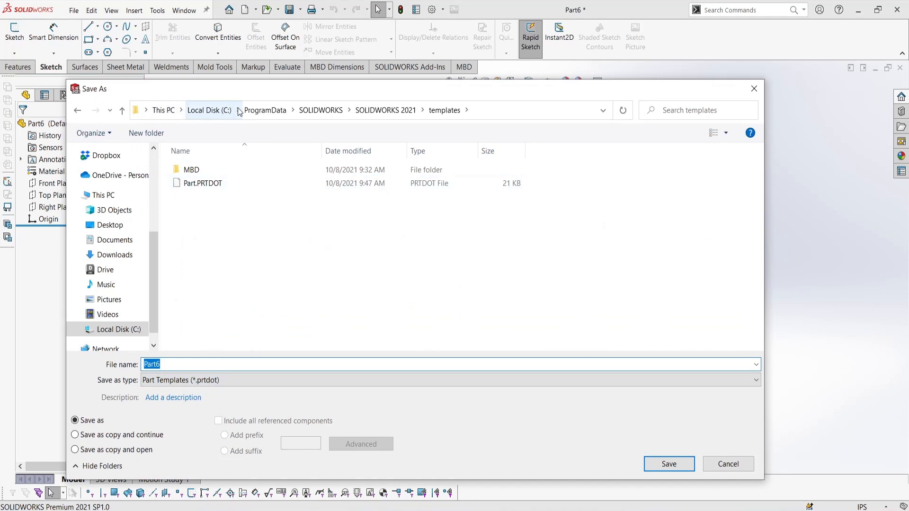
pyautogui.moveTo(639, 429)
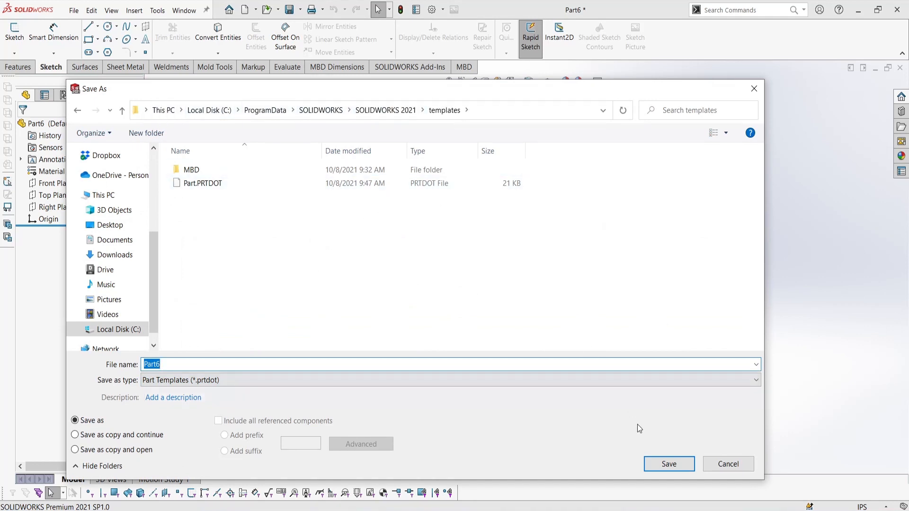
pyautogui.click(203, 183)
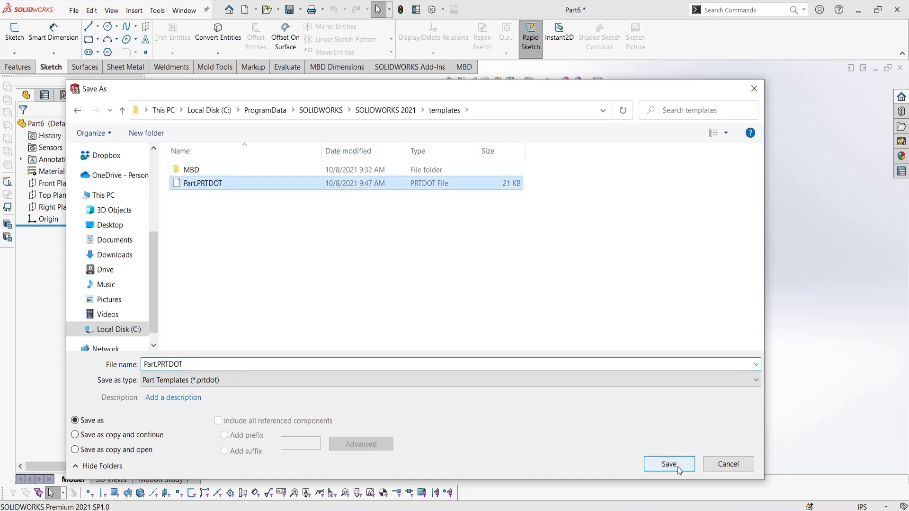
pyautogui.click(669, 464)
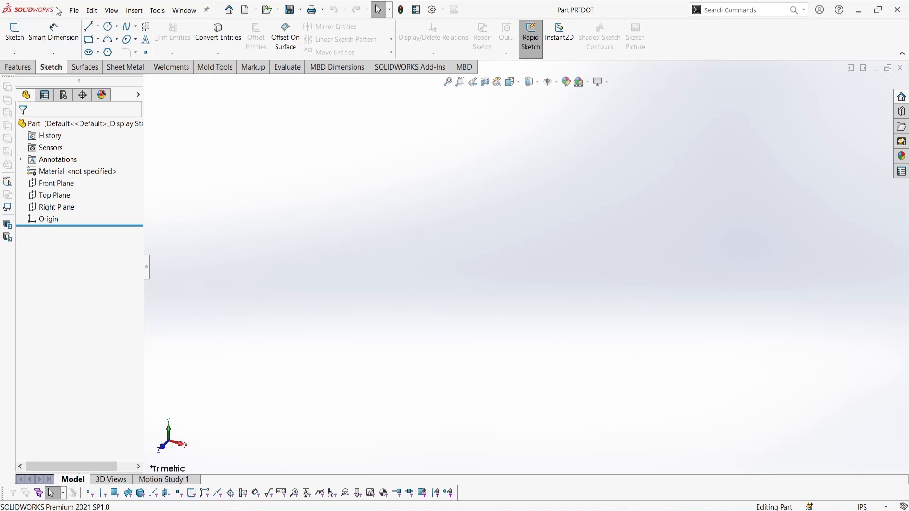
# Create a new part, Part7, from the updated Part template.
pyautogui.click(246, 10)
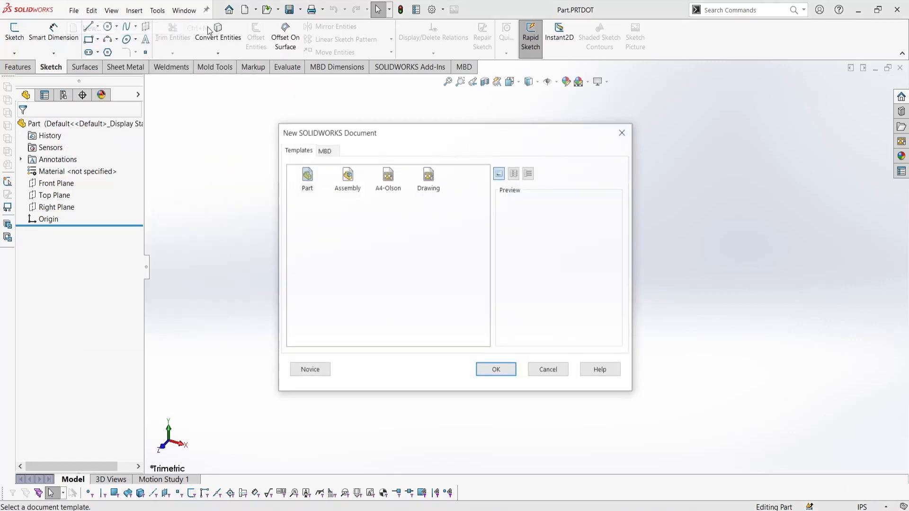
pyautogui.click(495, 369)
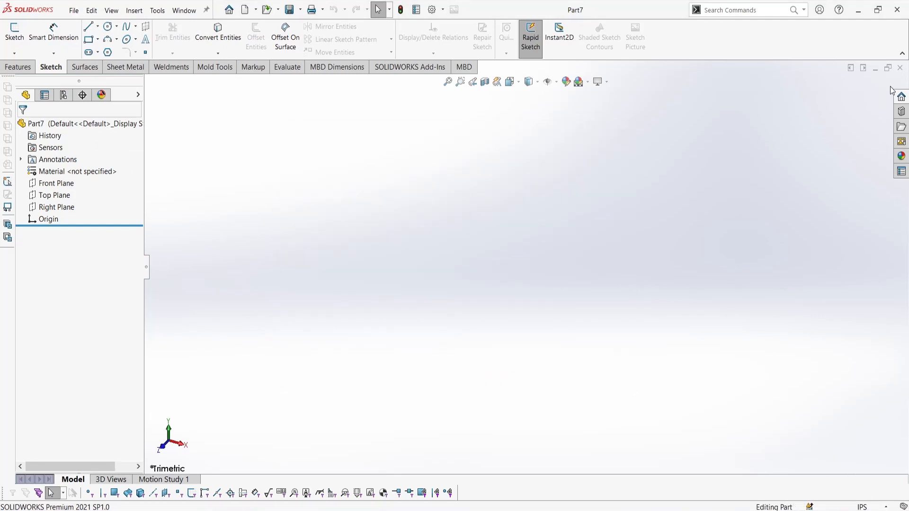
pyautogui.moveTo(855, 496)
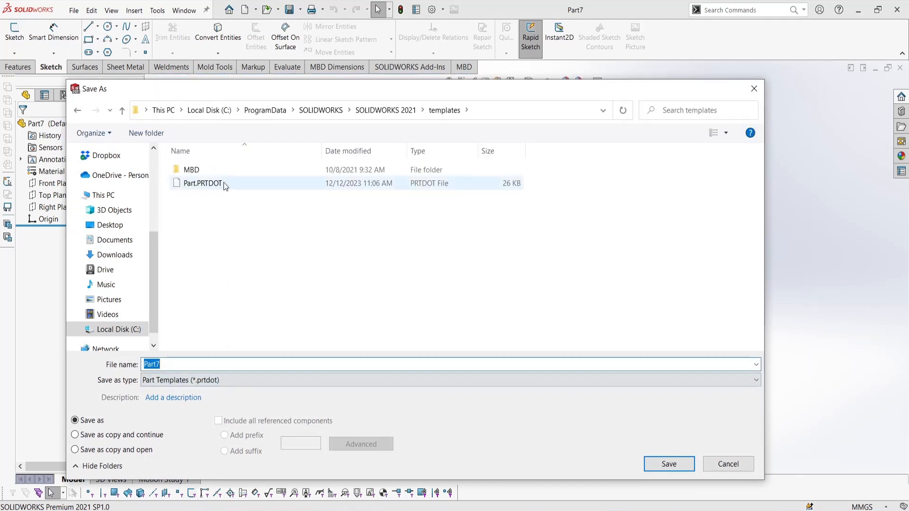
# Save Part7 over Part.PRTDOT, answer the replace prompt, and close the document.
pyautogui.click(668, 464)
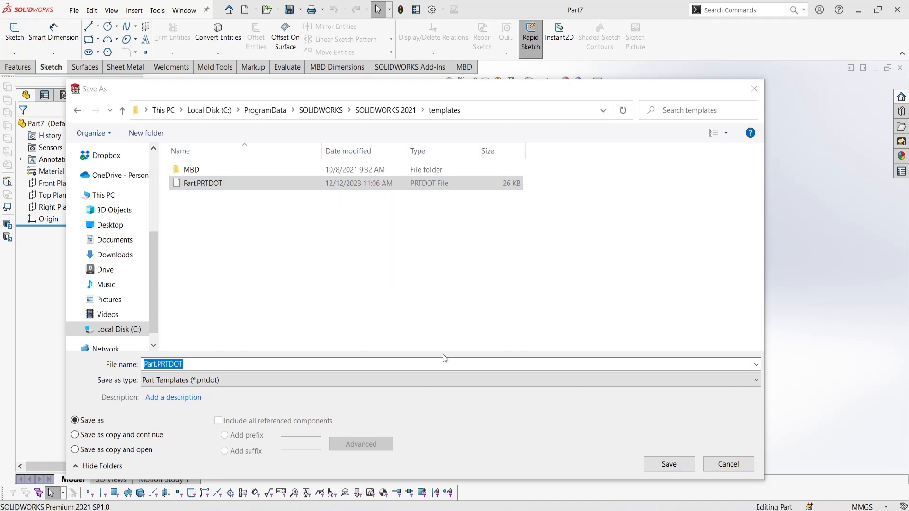
pyautogui.click(668, 464)
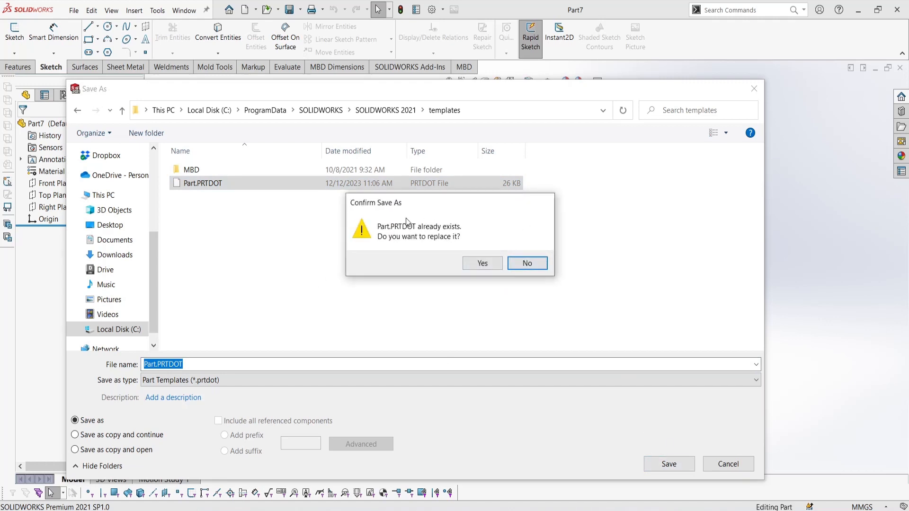
pyautogui.click(527, 263)
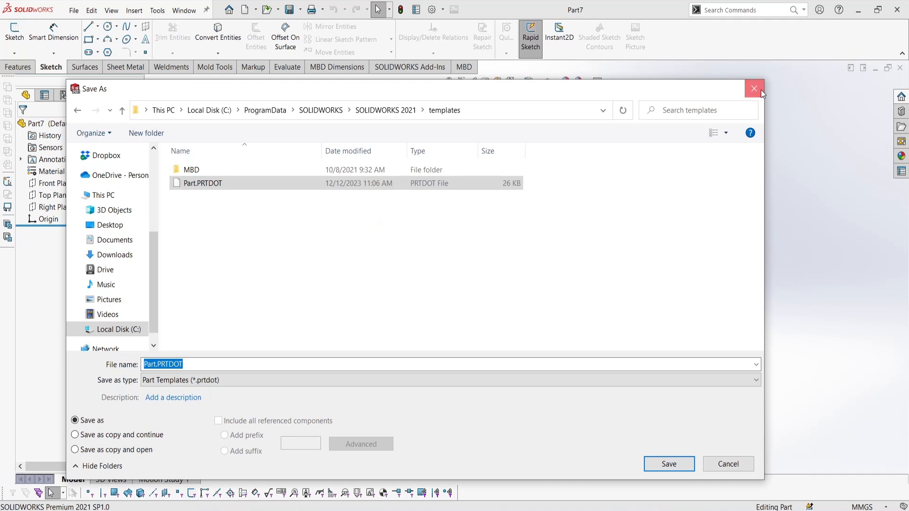
pyautogui.click(669, 464)
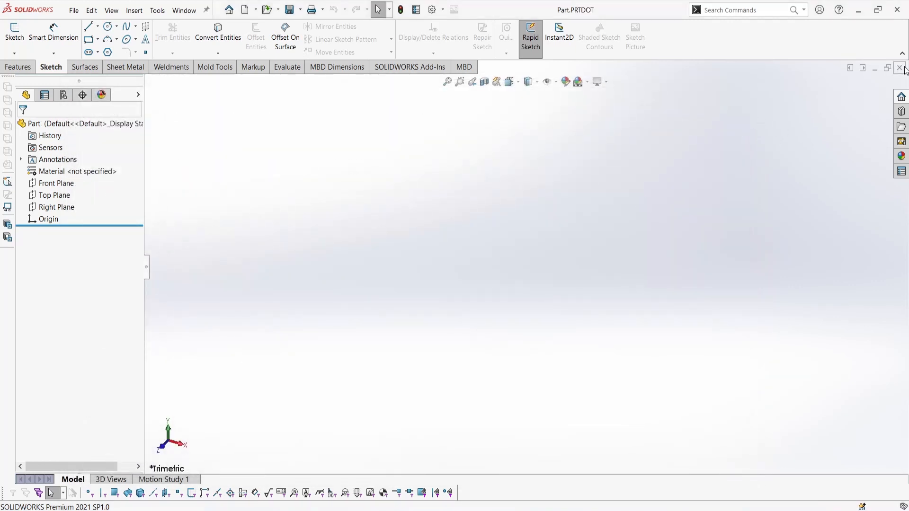
pyautogui.click(901, 68)
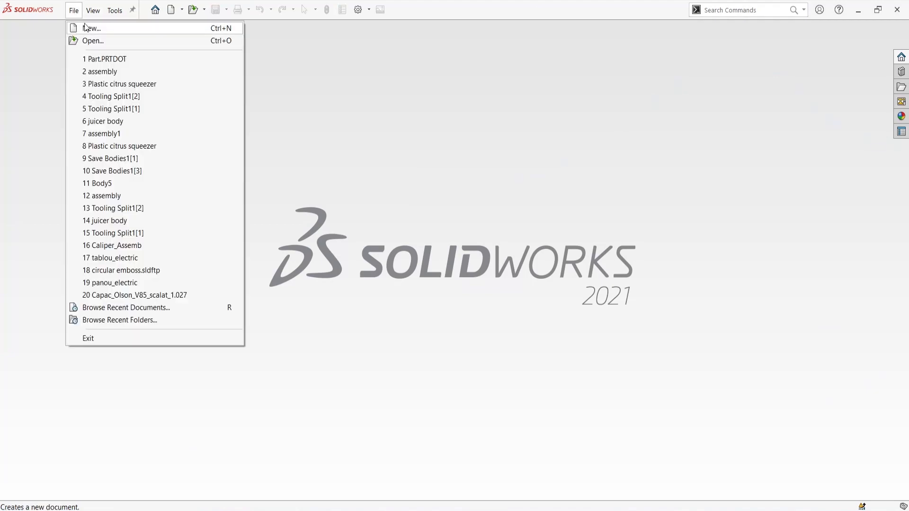
# Create a new MMGS part, Part8, from the Part template.
pyautogui.click(91, 28)
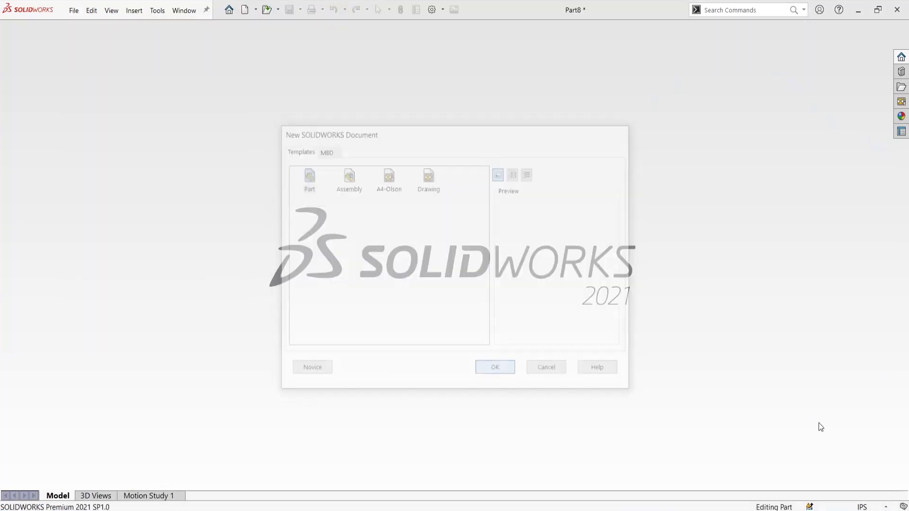
pyautogui.click(494, 367)
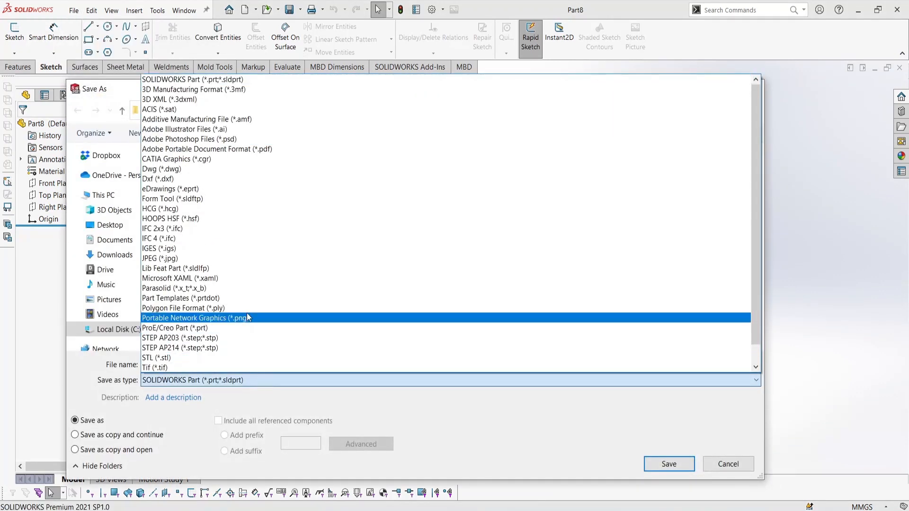
# Save Part8 as Part Templates type over Part.PRTDOT and close it.
pyautogui.click(181, 298)
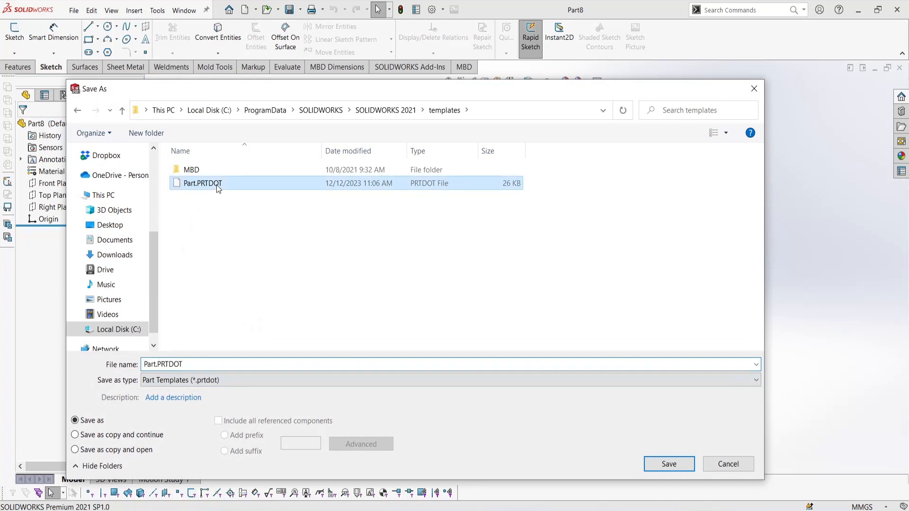
pyautogui.click(669, 464)
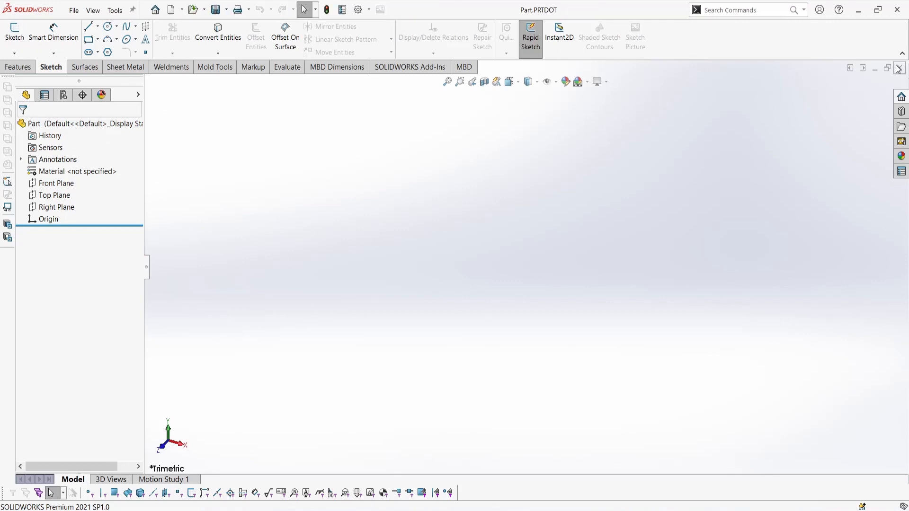
pyautogui.click(170, 9)
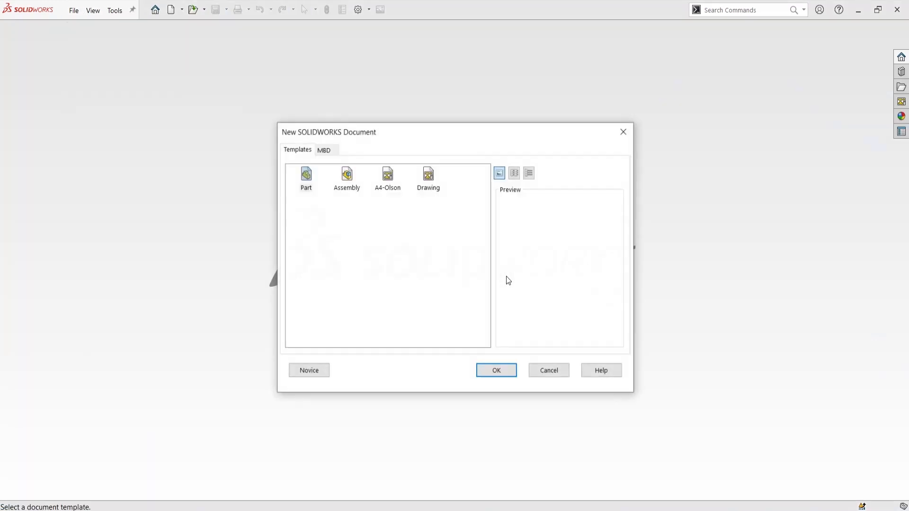
# Create Part9 from the updated Part template and select its Top Plane.
pyautogui.click(496, 370)
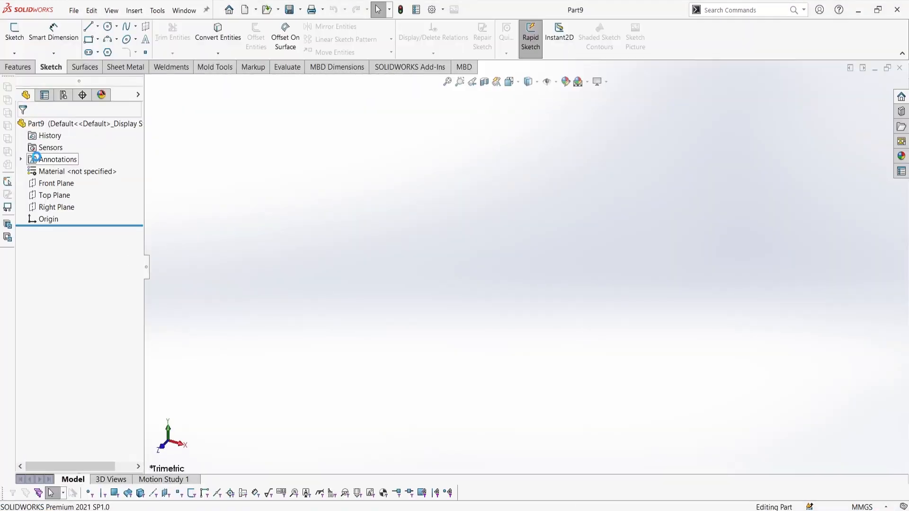
pyautogui.click(54, 195)
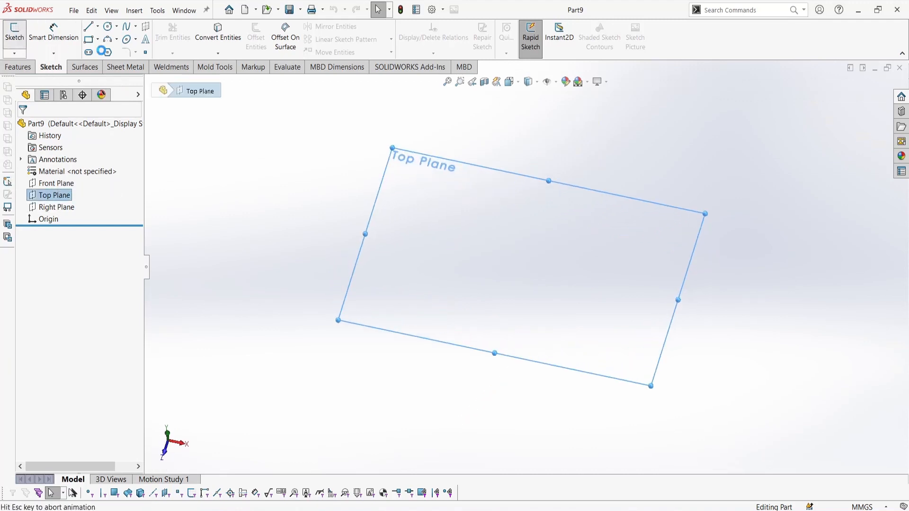